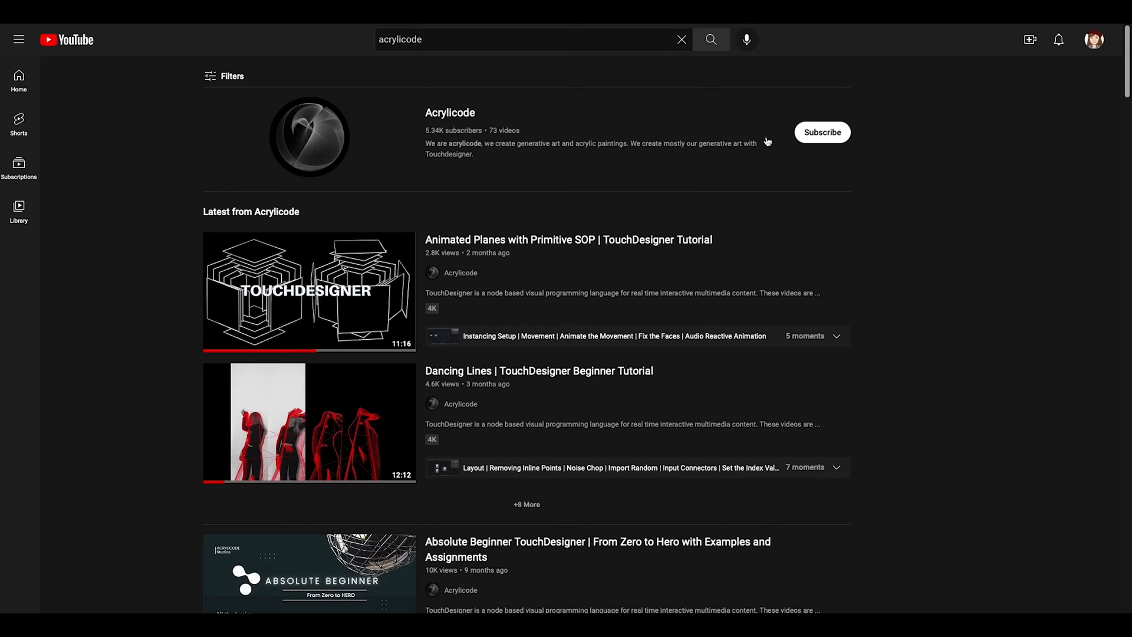
# Subscribe to the Acrylicode channel and browse the creator's project posts
pyautogui.click(822, 132)
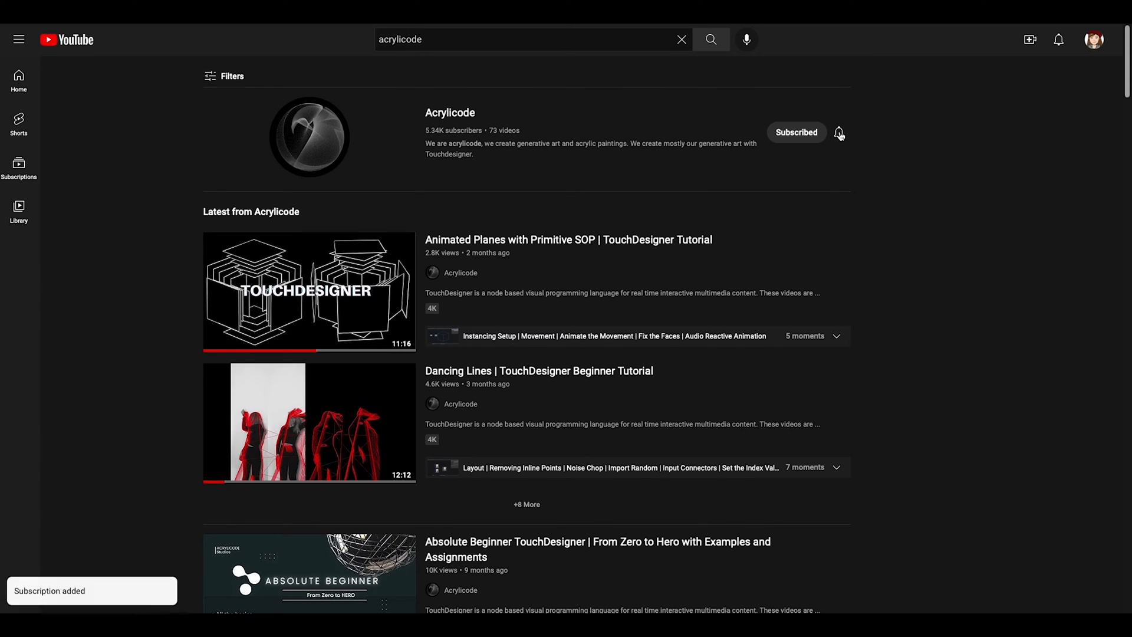
pyautogui.click(838, 133)
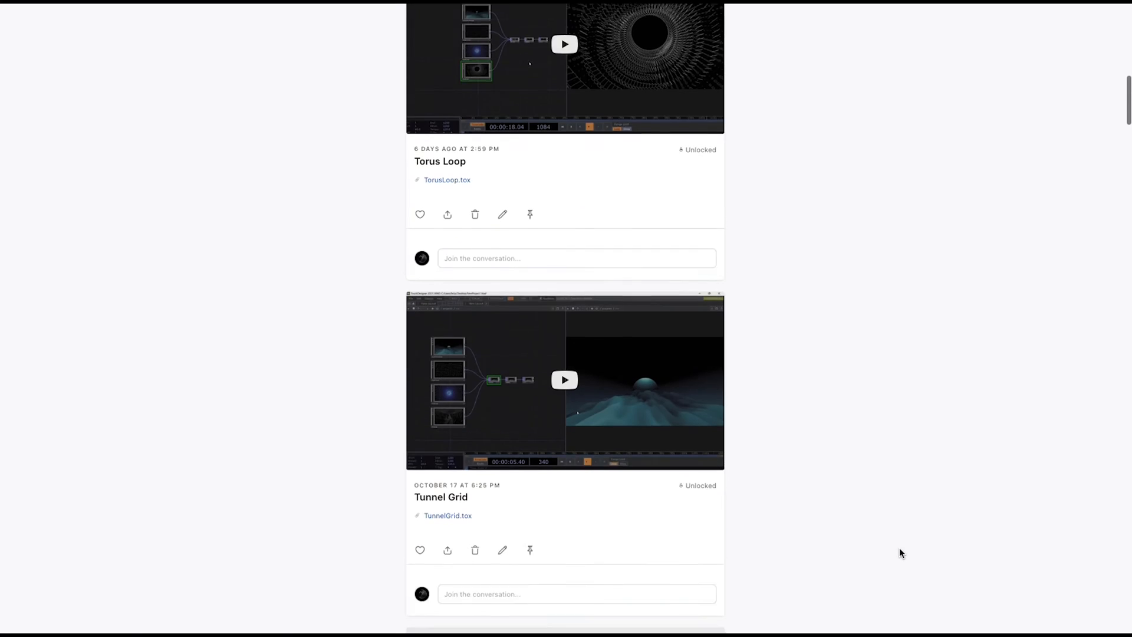
pyautogui.scroll(-3)
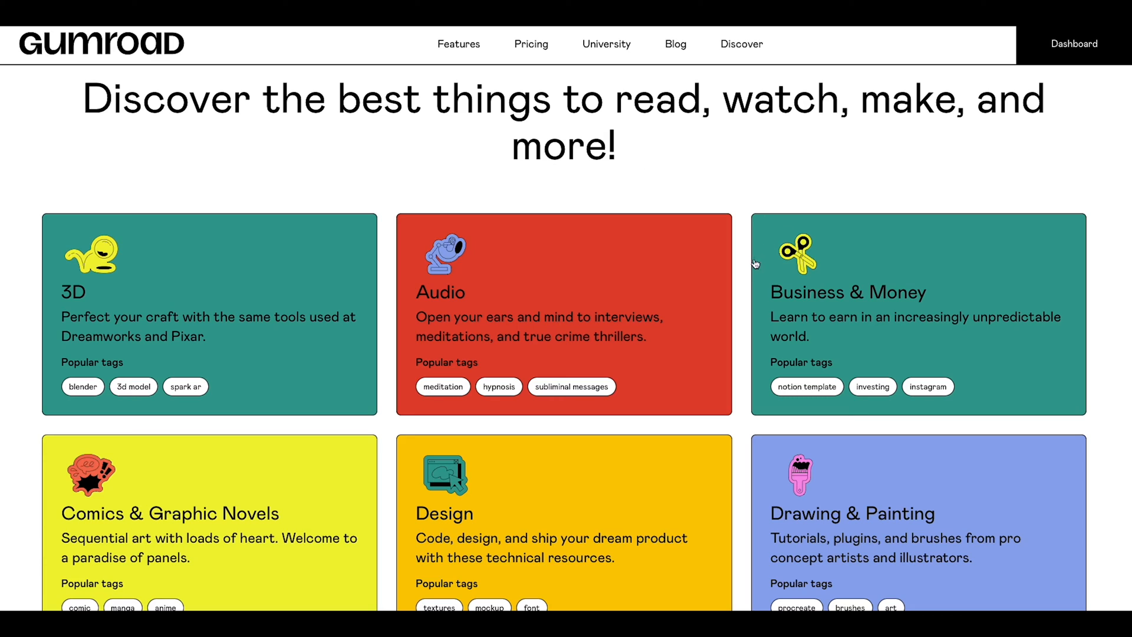
# Find Acrylicode's €15 Torus Loop product on Gumroad Discover and add it to the cart
pyautogui.scroll(-3)
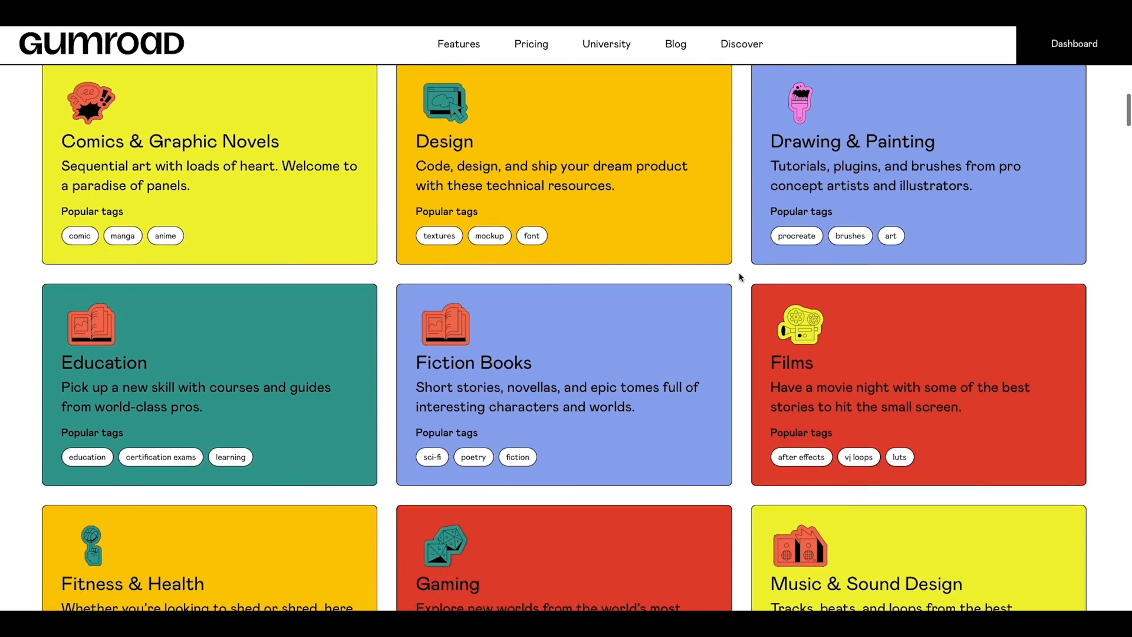
pyautogui.scroll(-3)
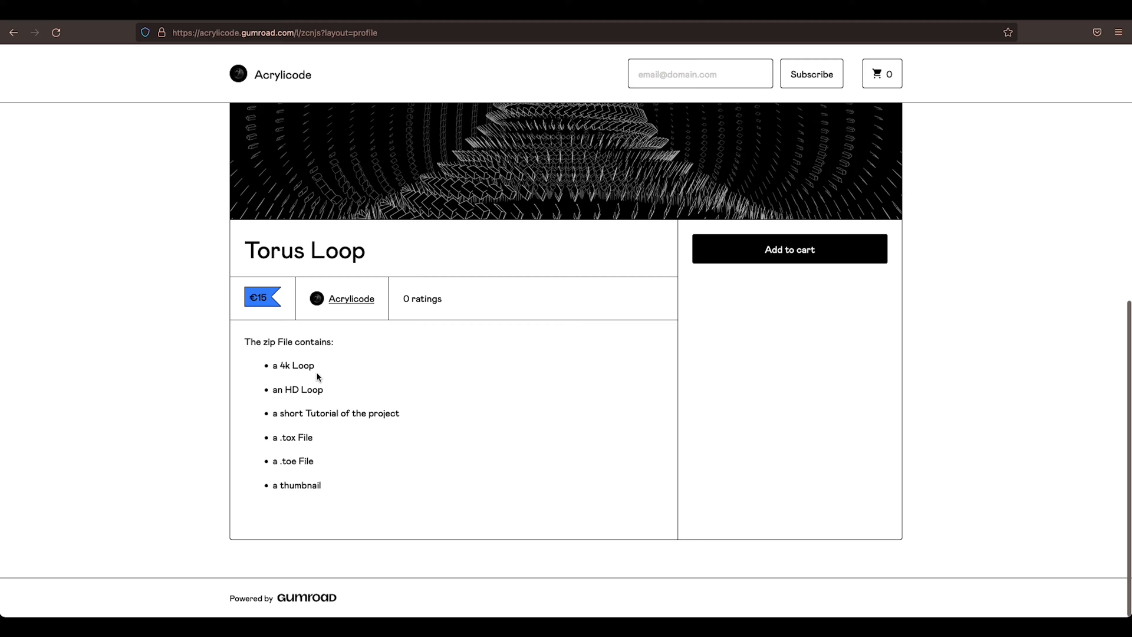
pyautogui.moveTo(308, 449)
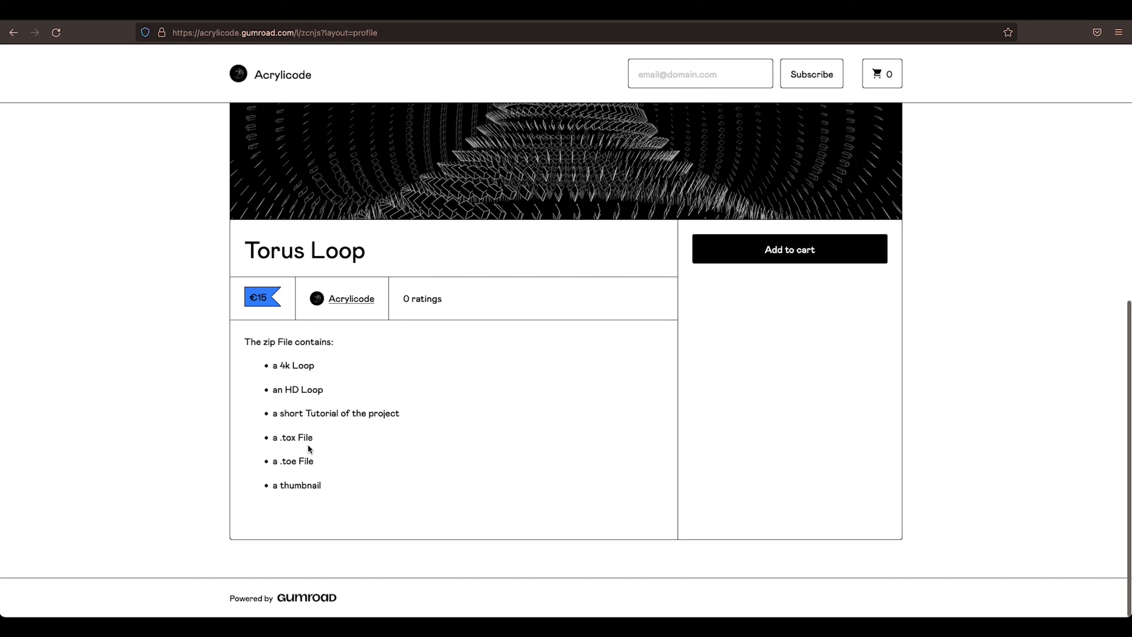
pyautogui.moveTo(790, 248)
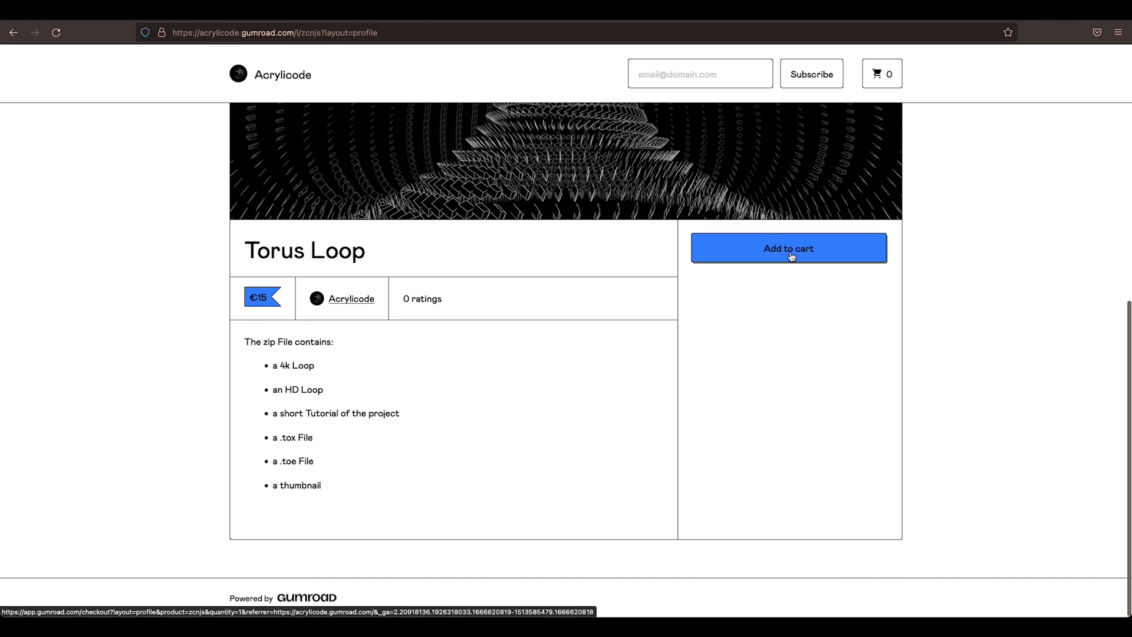
pyautogui.click(789, 248)
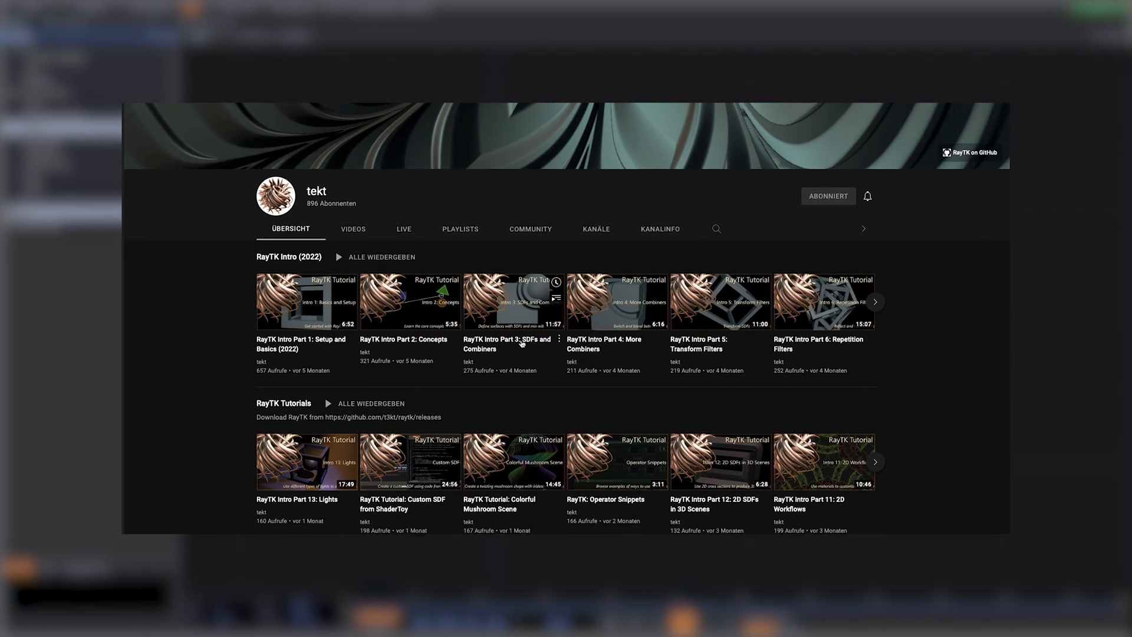
# Browse the tekt channel's RayTK Intro and RayTK Tutorials playlists
pyautogui.scroll(-3)
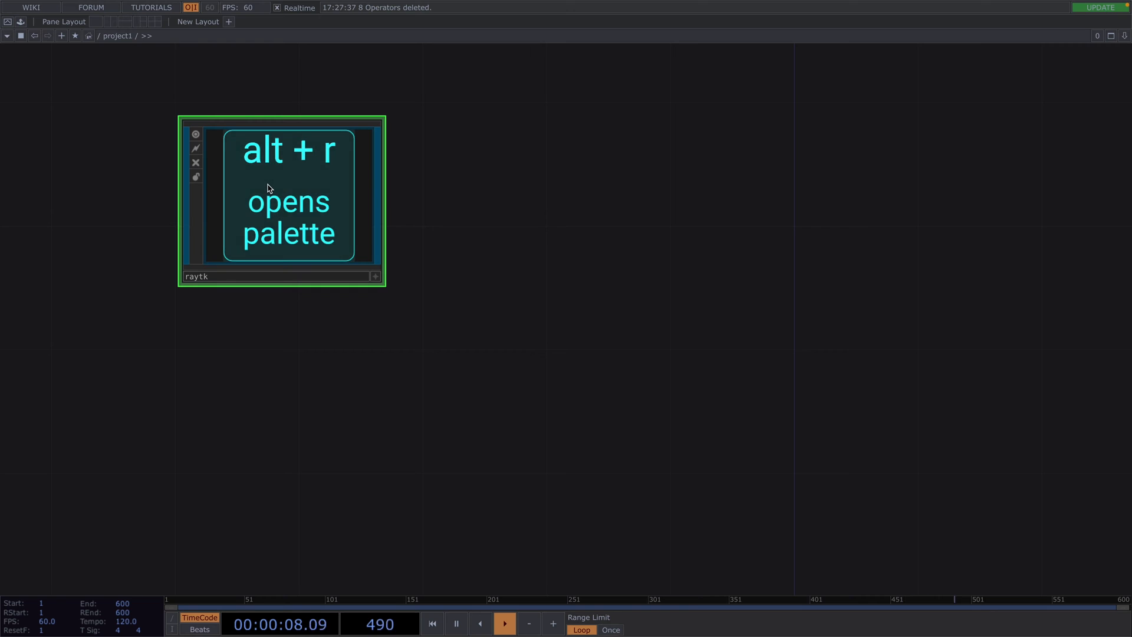
# Show the RayTK Palette for the raytk component via Alt+R
pyautogui.press('alt+r')
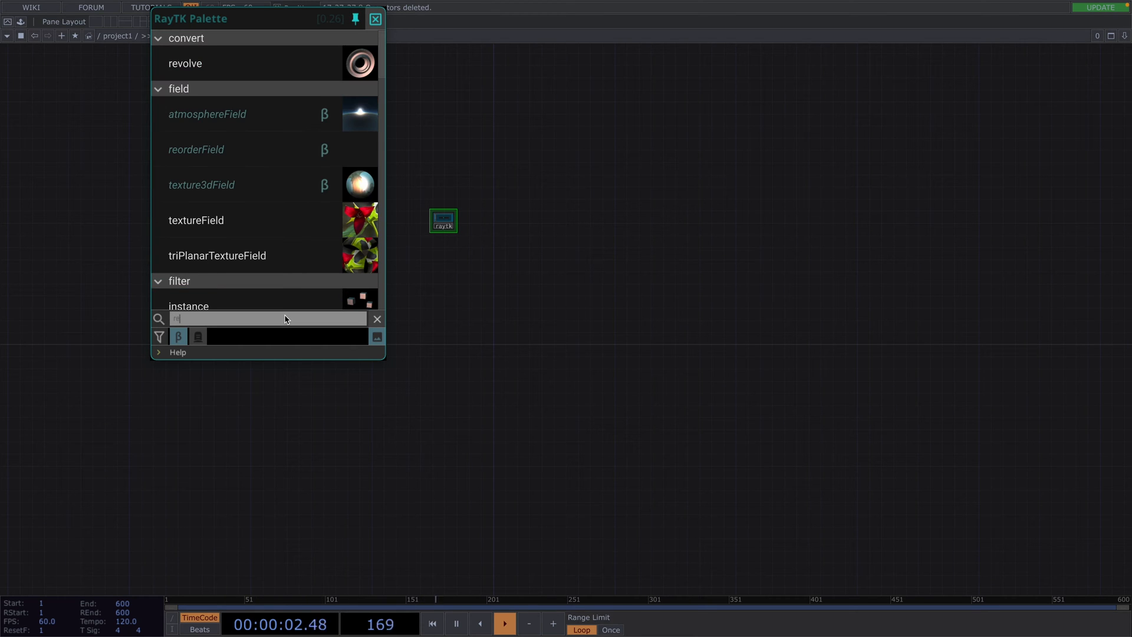
# Search 'render' in the palette and place a raymarchRender3D operator in the network
pyautogui.write('render')
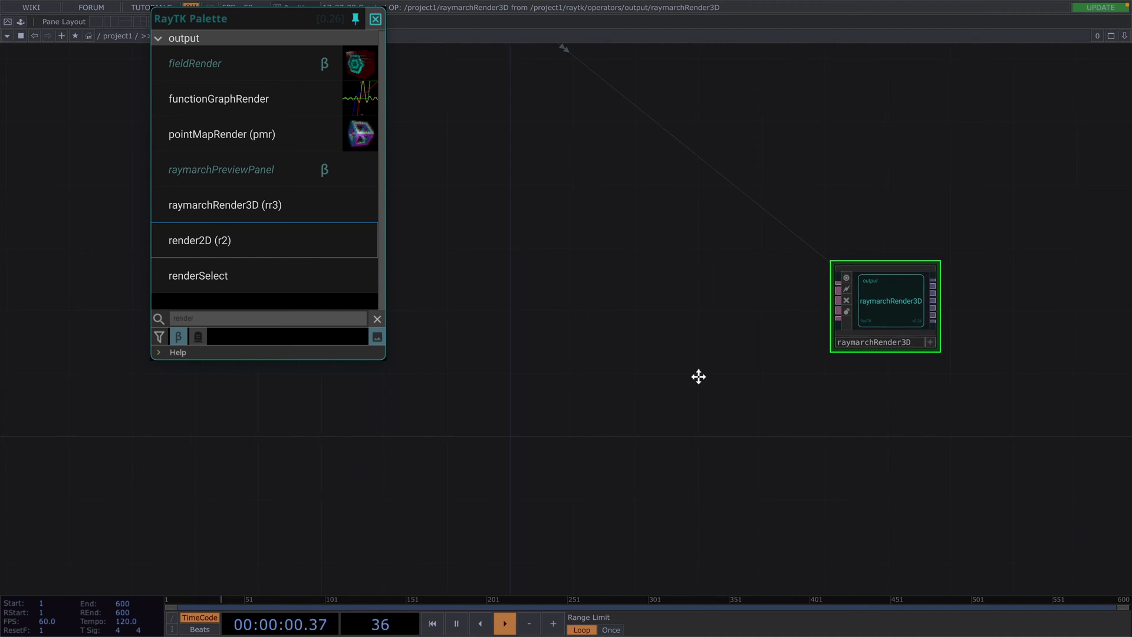
pyautogui.click(376, 318)
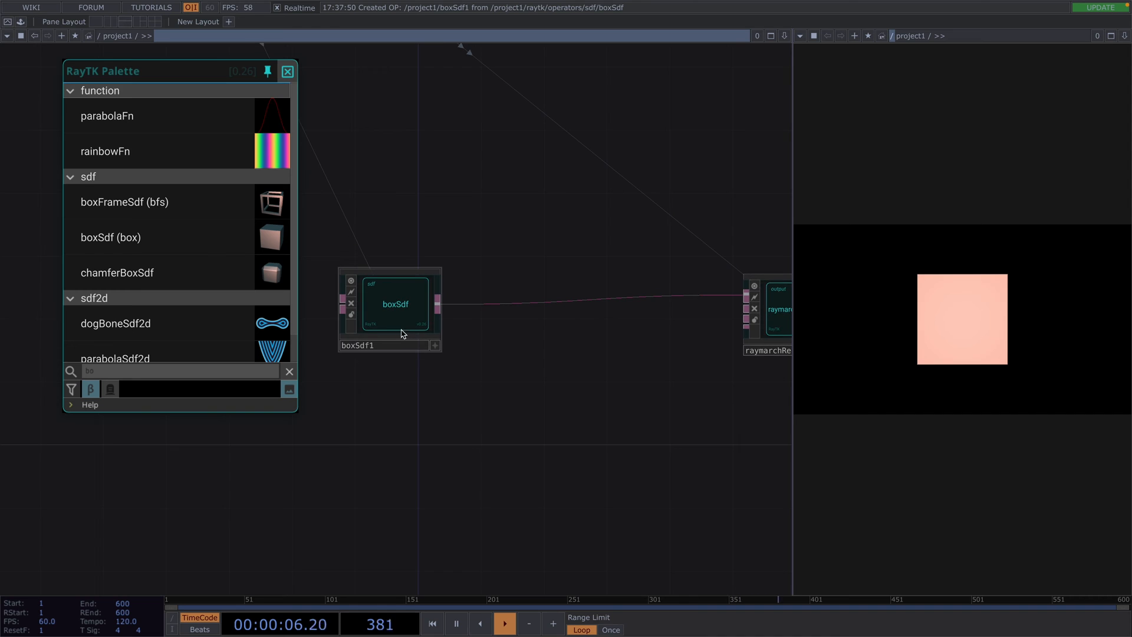
# Add a boxSdf feeding the renderer through a rotate filter at 23, -26, 0 degrees
pyautogui.click(394, 303)
pyautogui.write('rotat')
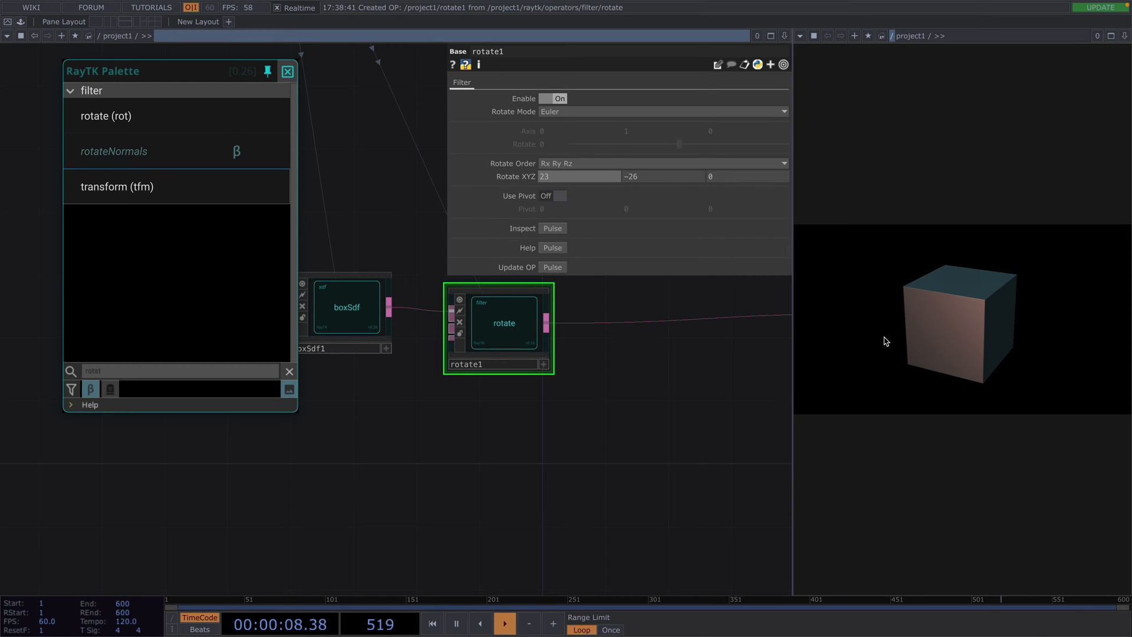
# Set boxSdf1's Uniform Scale to about 0.806 to shrink the cube
pyautogui.click(345, 307)
pyautogui.write('spher')
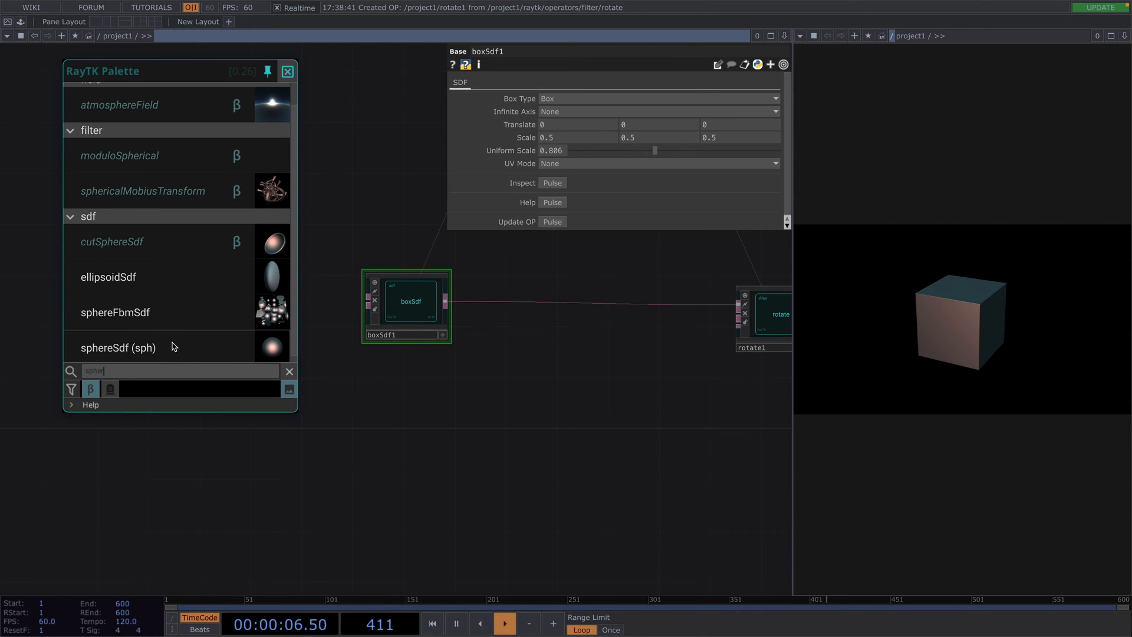
# Add a sphereSdf and a combine operator merging it with boxSdf1 into rotate1
pyautogui.doubleClick(118, 347)
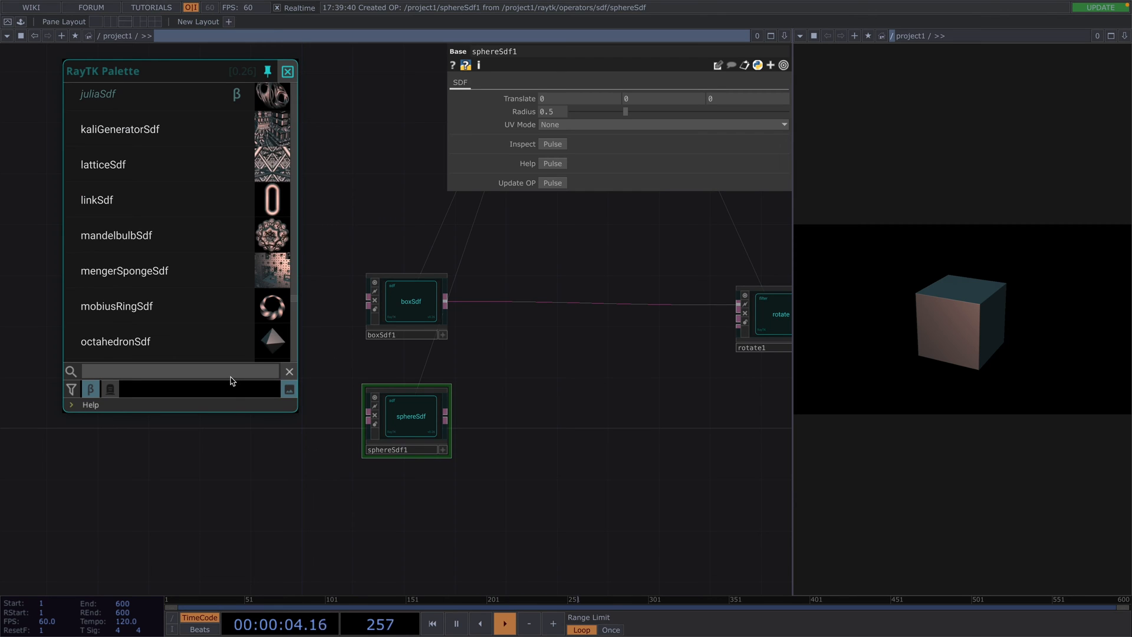
pyautogui.write('comb')
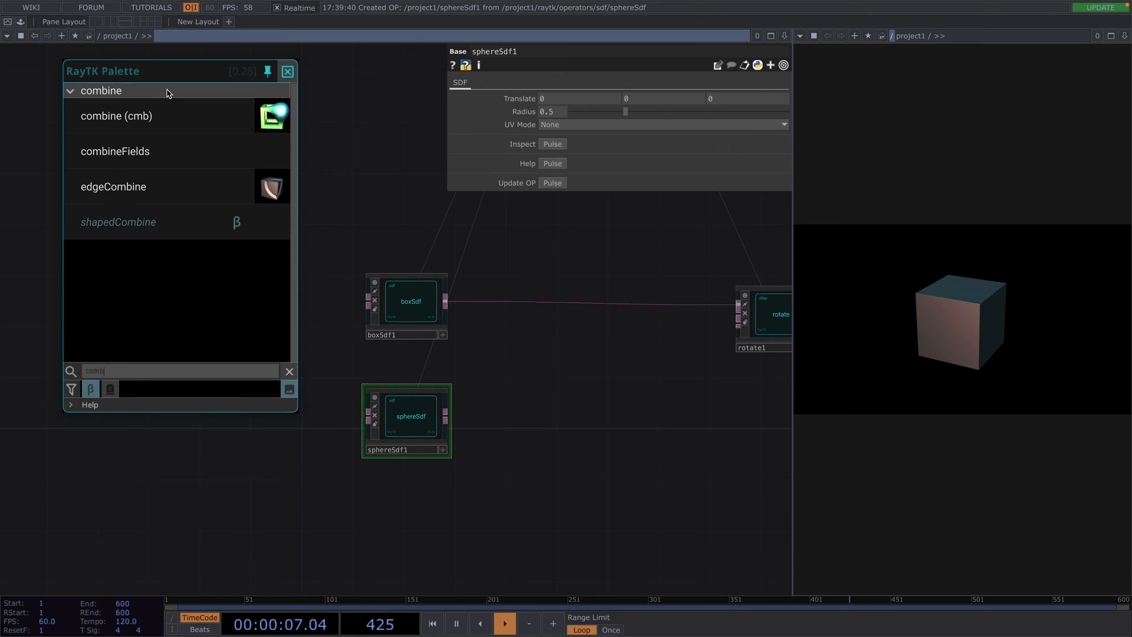
pyautogui.doubleClick(115, 115)
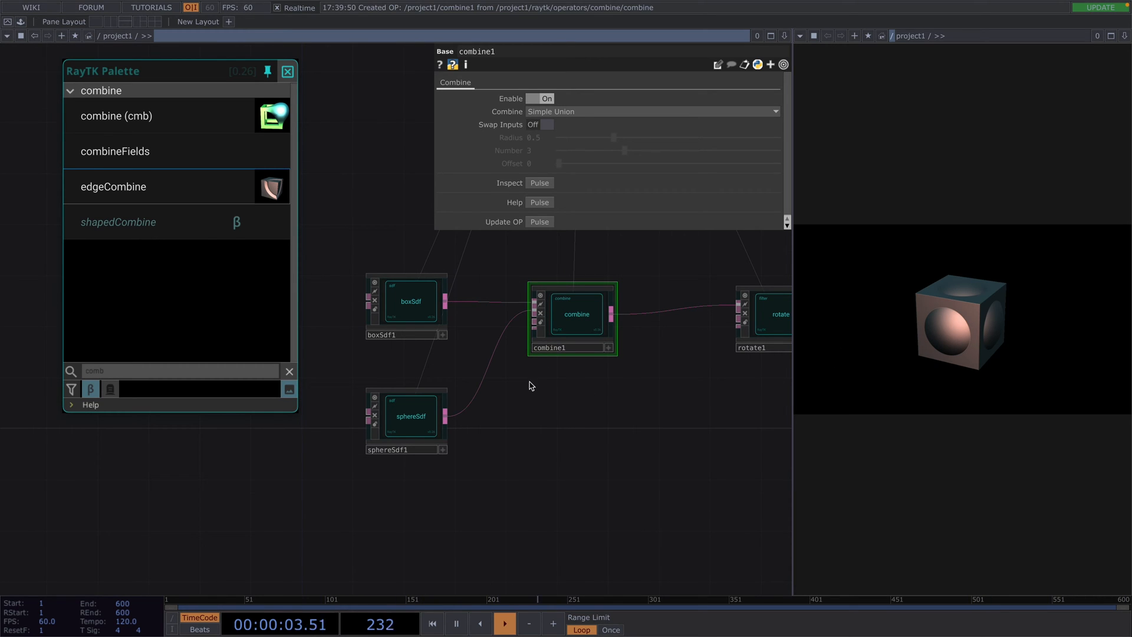
# Set sphereSdf1 to radius 0.319 and Translate Y 0.6, and combine1 to Round Union
pyautogui.click(411, 416)
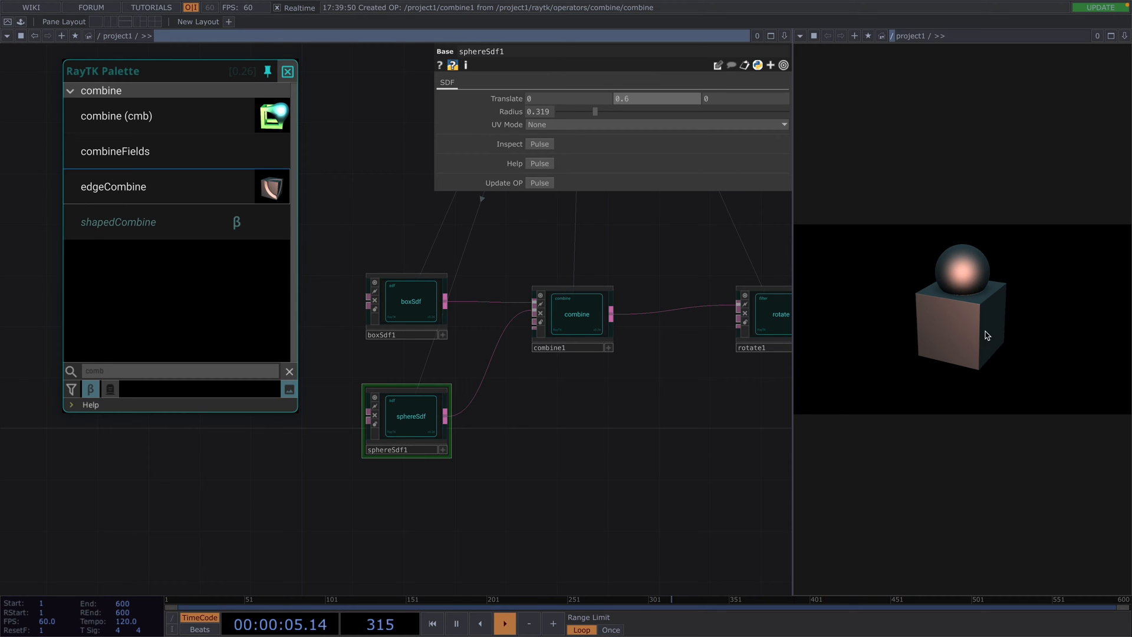
pyautogui.click(575, 313)
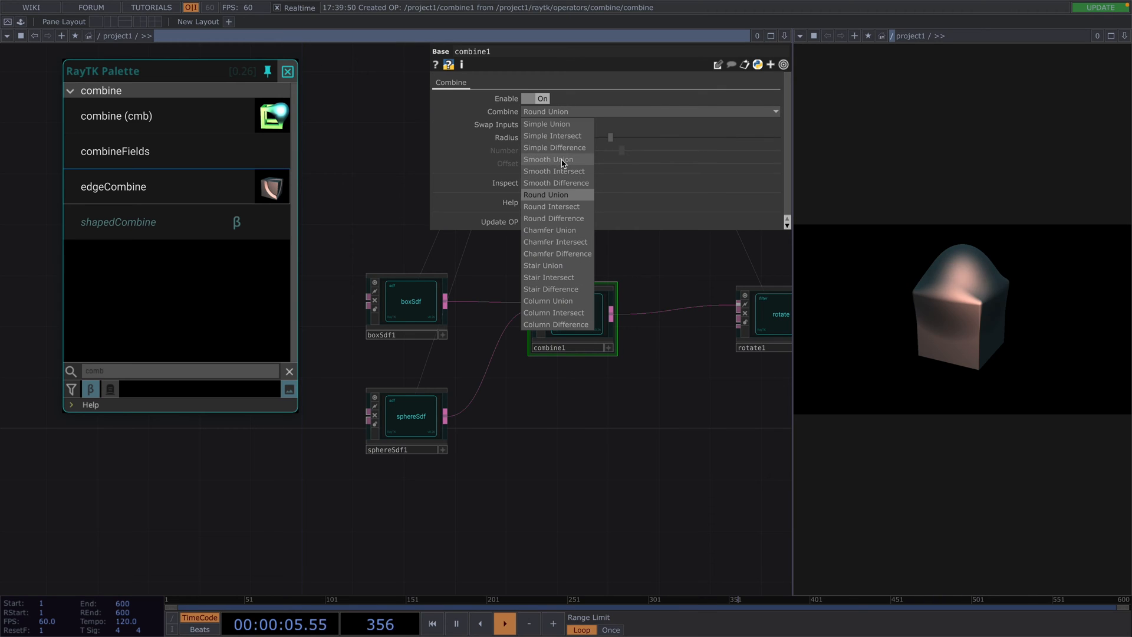
# Switch combine1 to Smooth Union (~0.236) and add a Beat CHOP with ramp channels feeding a Null
pyautogui.click(548, 159)
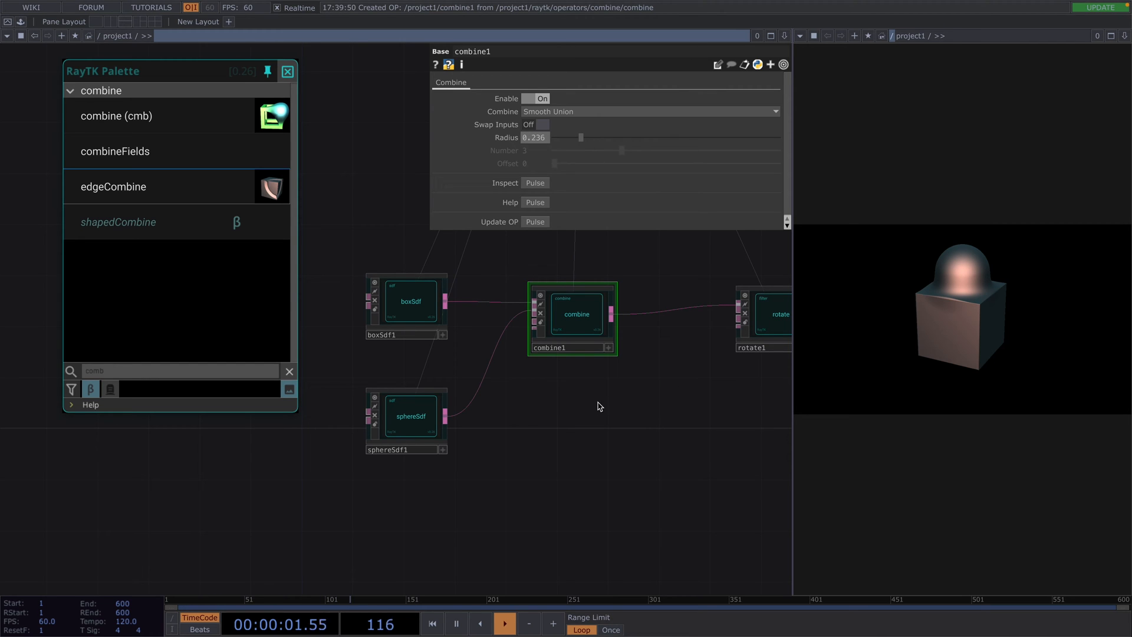
pyautogui.click(410, 416)
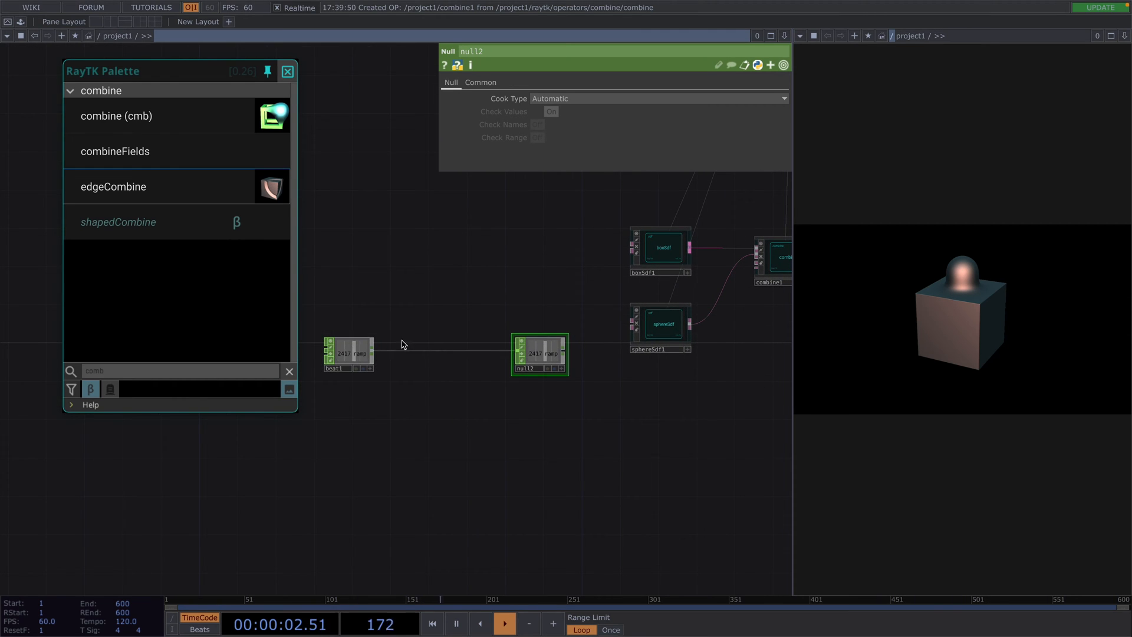
pyautogui.click(347, 354)
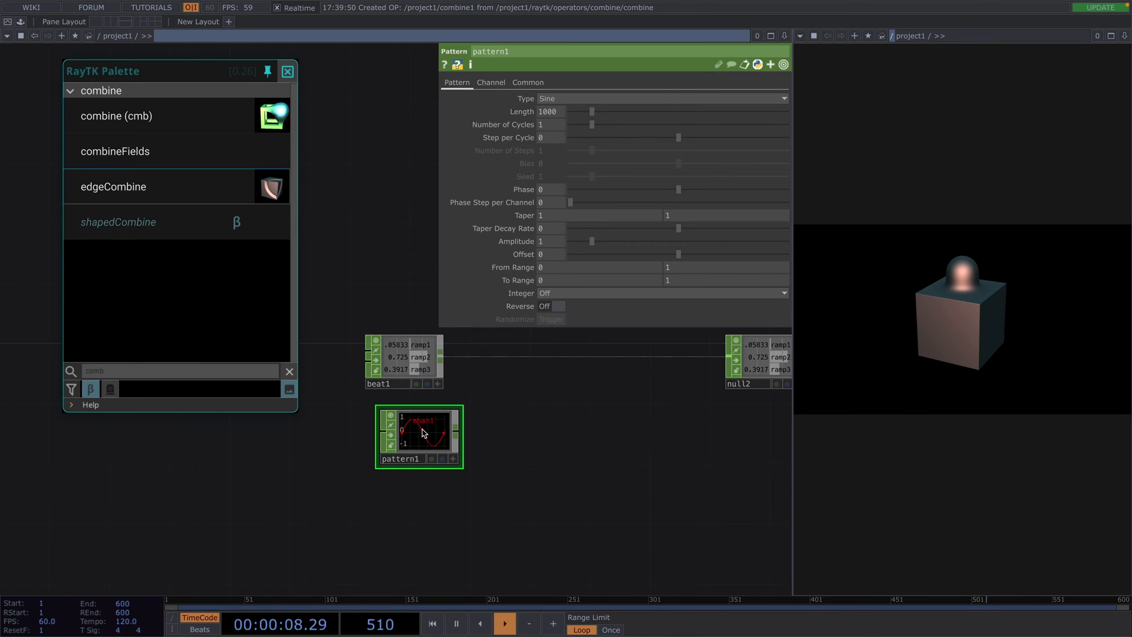
# Name the sine pattern's output channels ramp[1-3] on its Channel page
pyautogui.click(490, 81)
pyautogui.write('ramp')
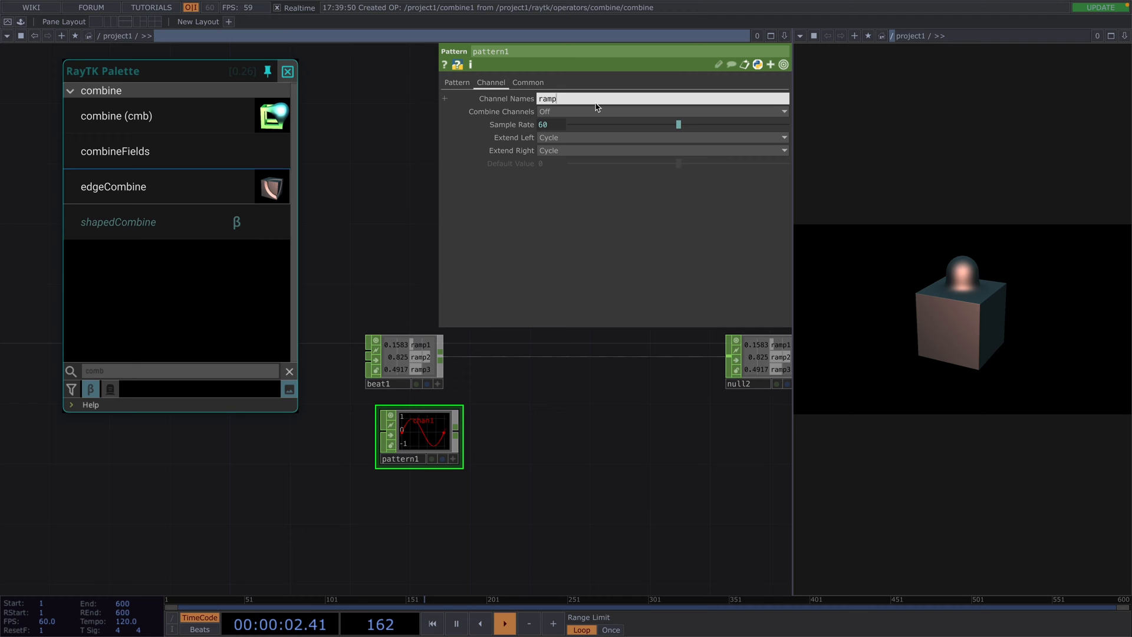
pyautogui.write('[]')
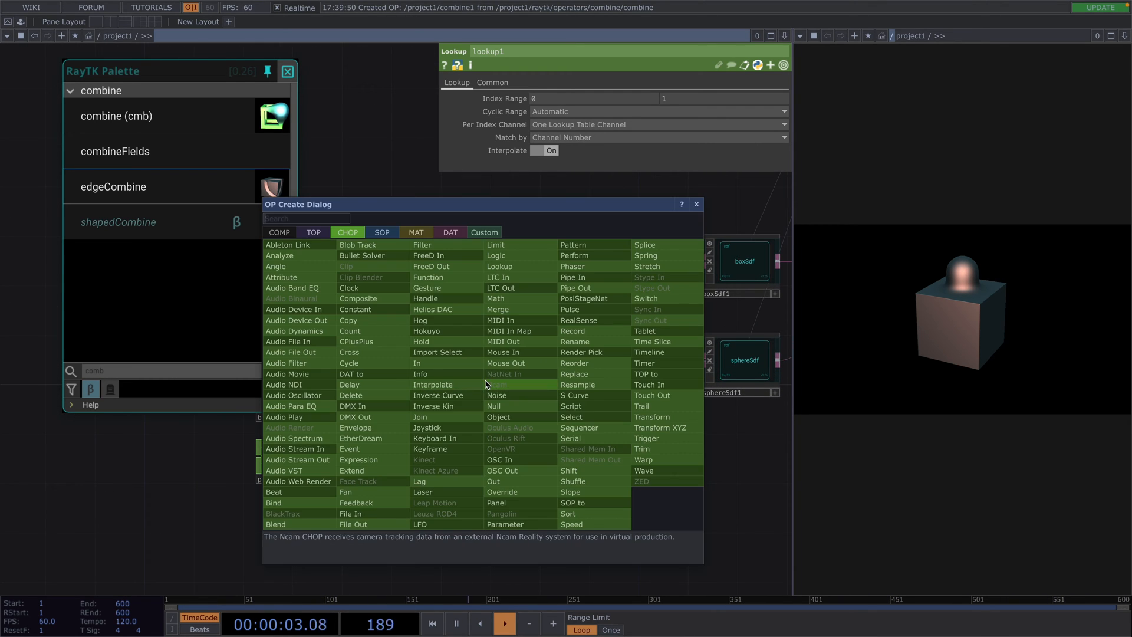
# Add a Math CHOP remapping the lookup output from -1 1 to 0 0.6 before null2
pyautogui.click(495, 298)
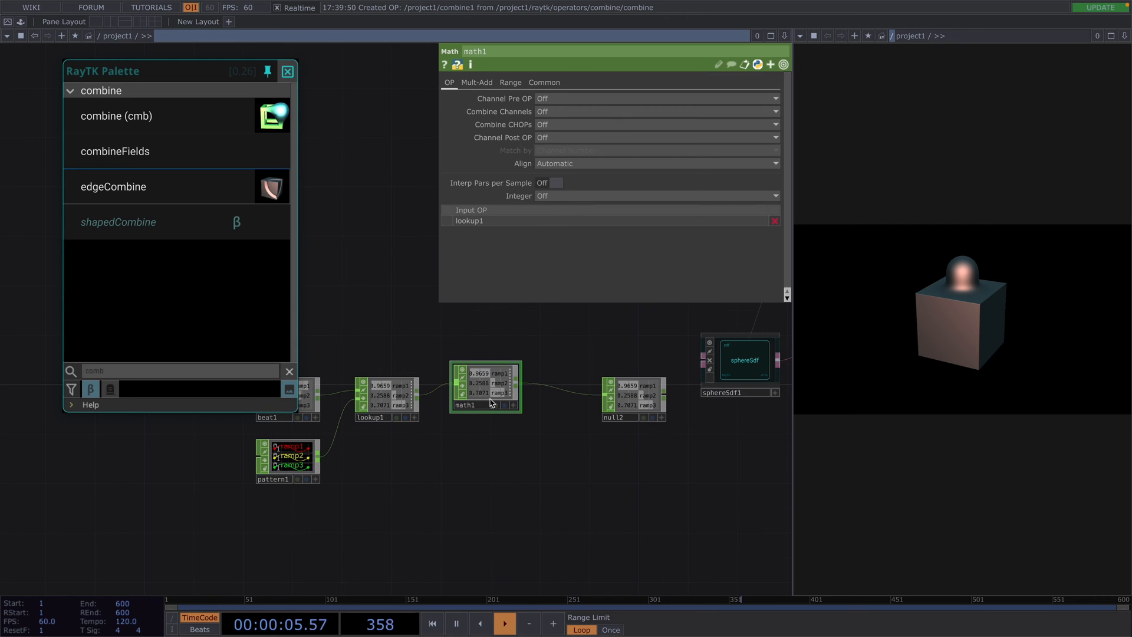
pyautogui.click(509, 81)
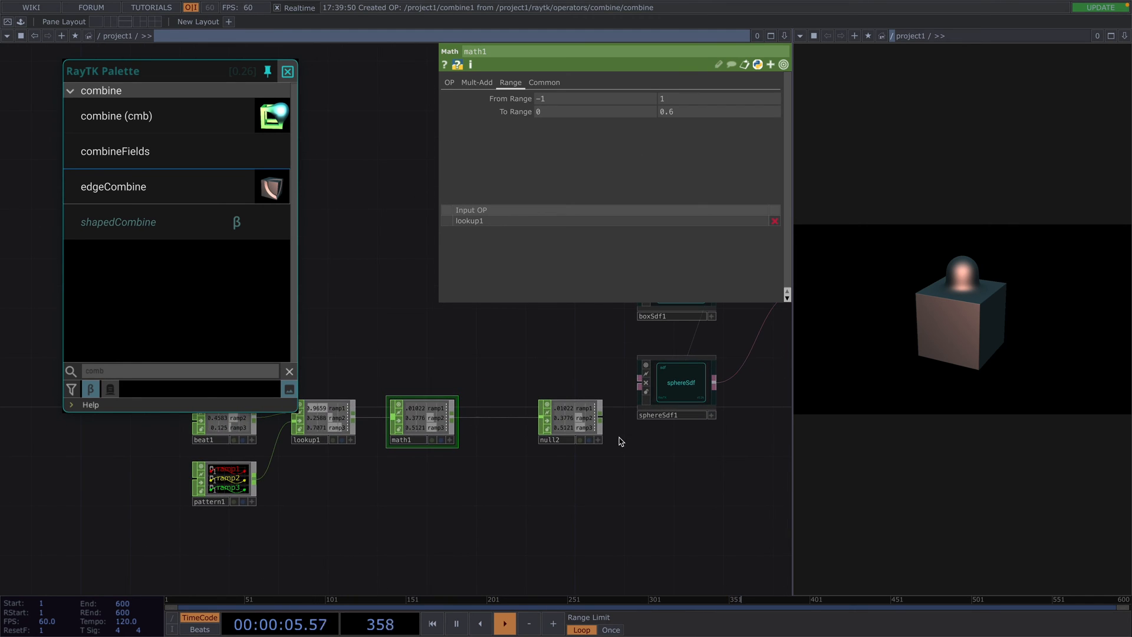
pyautogui.click(674, 378)
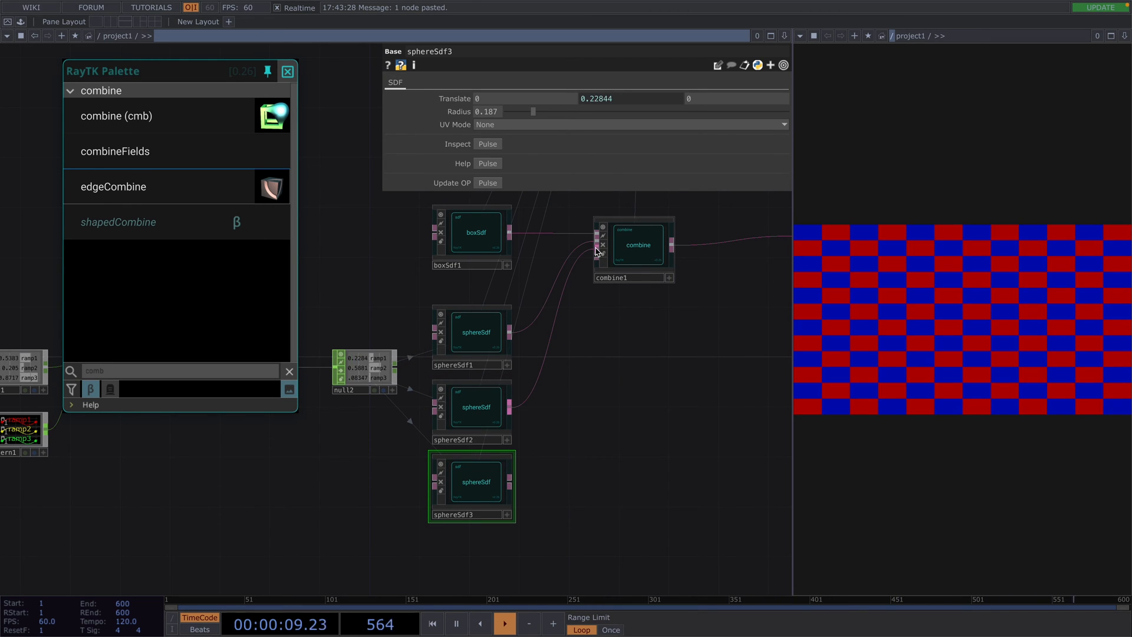
# Duplicate sphereSdf and chain the copies into the cube with Smooth Union combines, radius about 0.236
pyautogui.rightClick(596, 250)
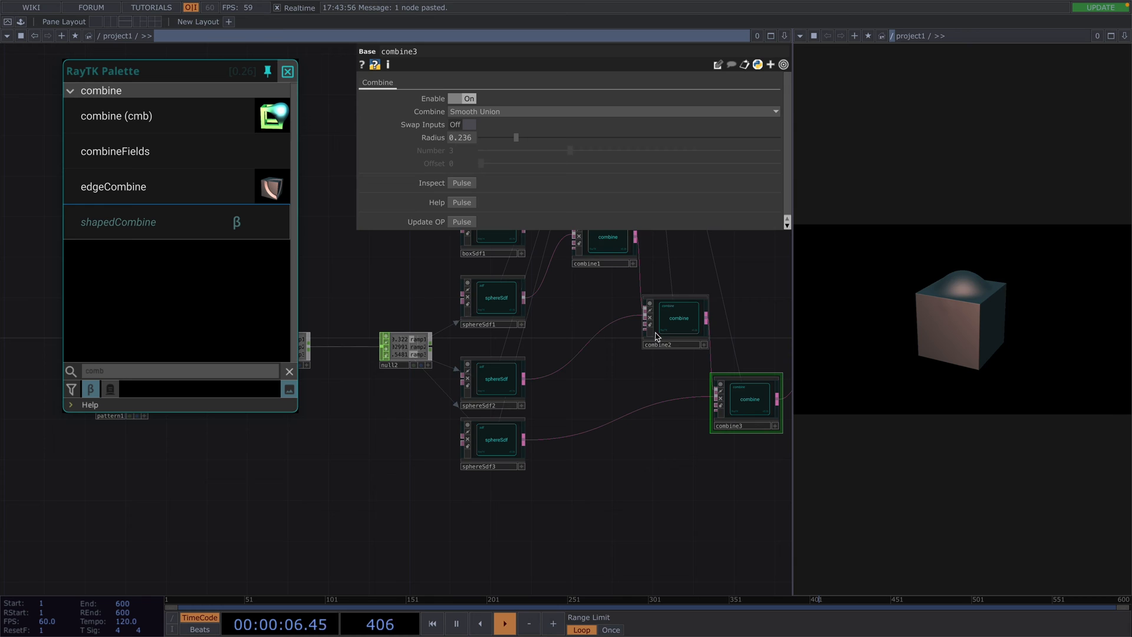
pyautogui.click(495, 379)
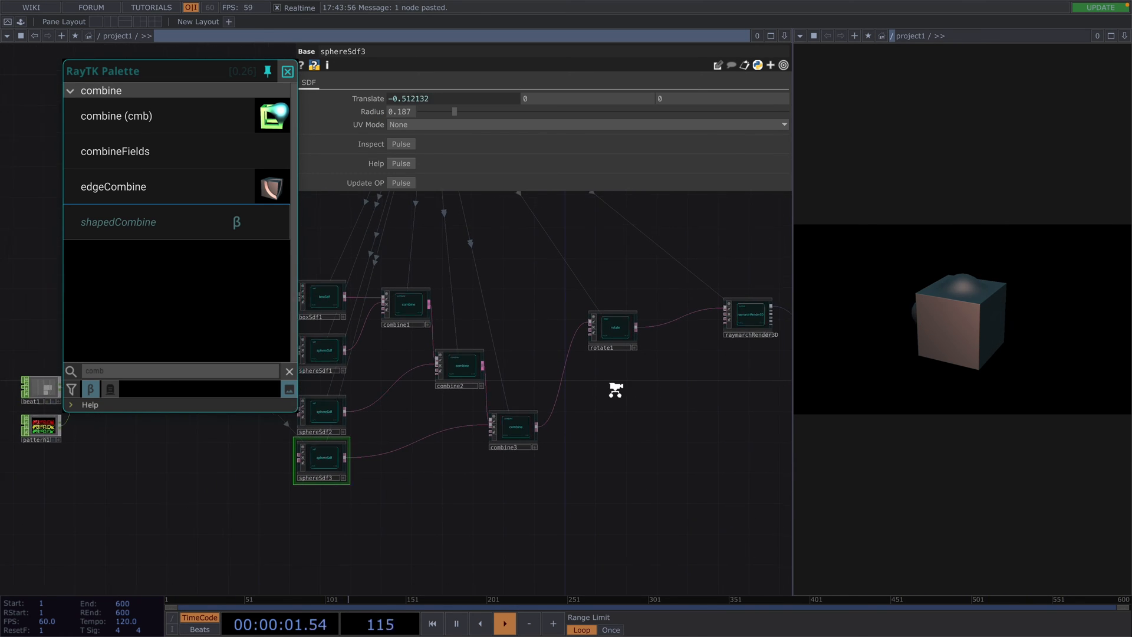
# Set rotate1 Rotate X to 23 and drive Rotate Y with absTime.frame, then search the palette for round
pyautogui.click(611, 327)
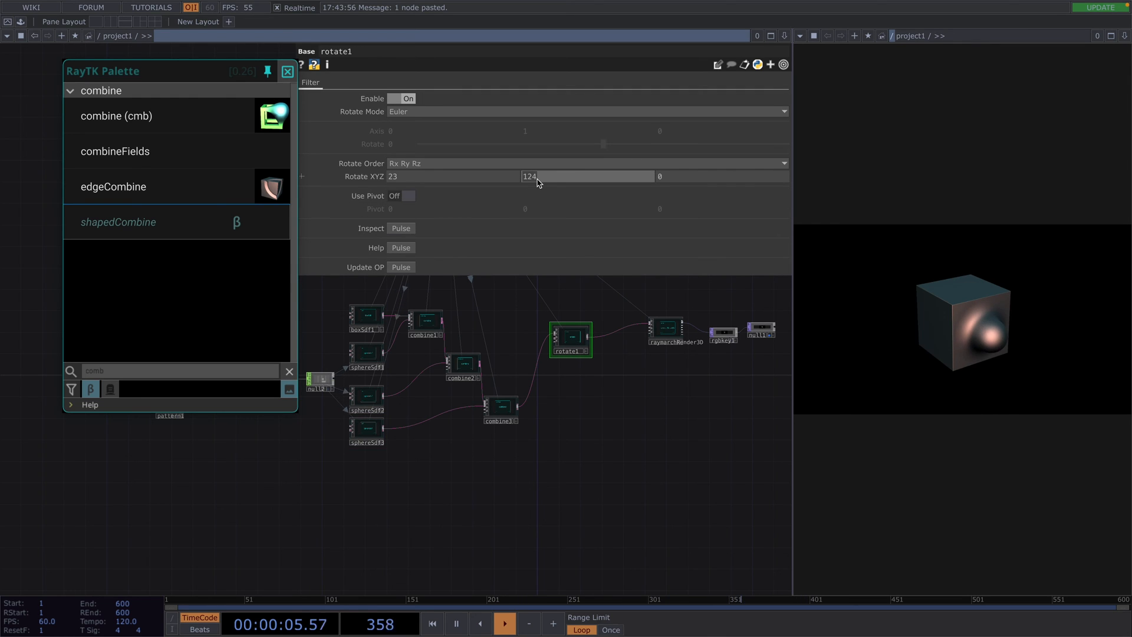
pyautogui.write('absTime.')
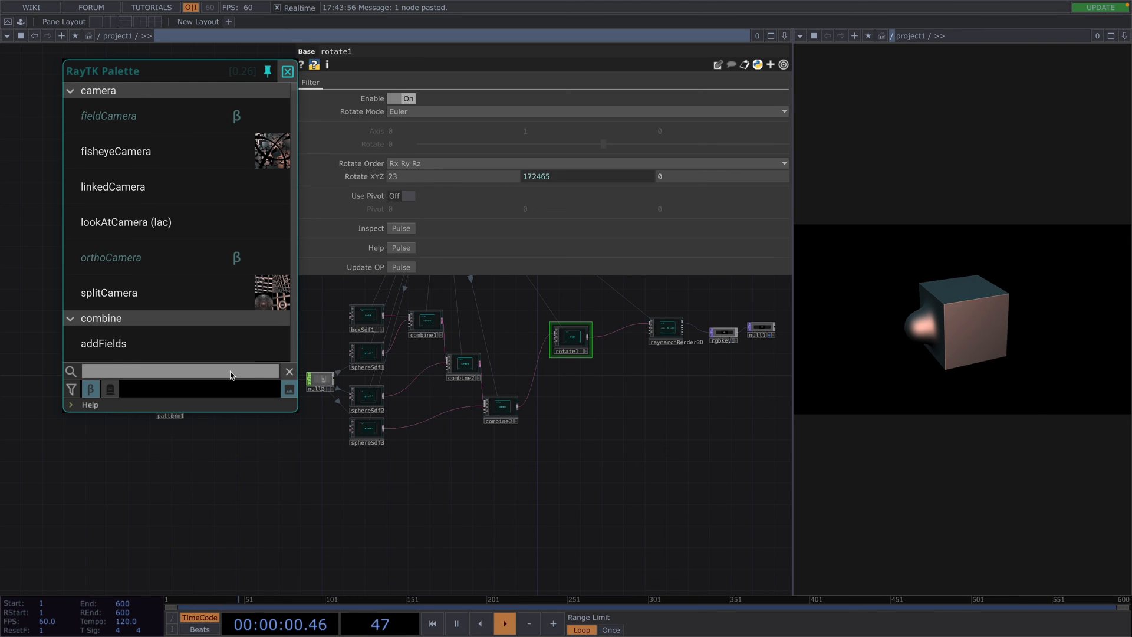
pyautogui.write('round')
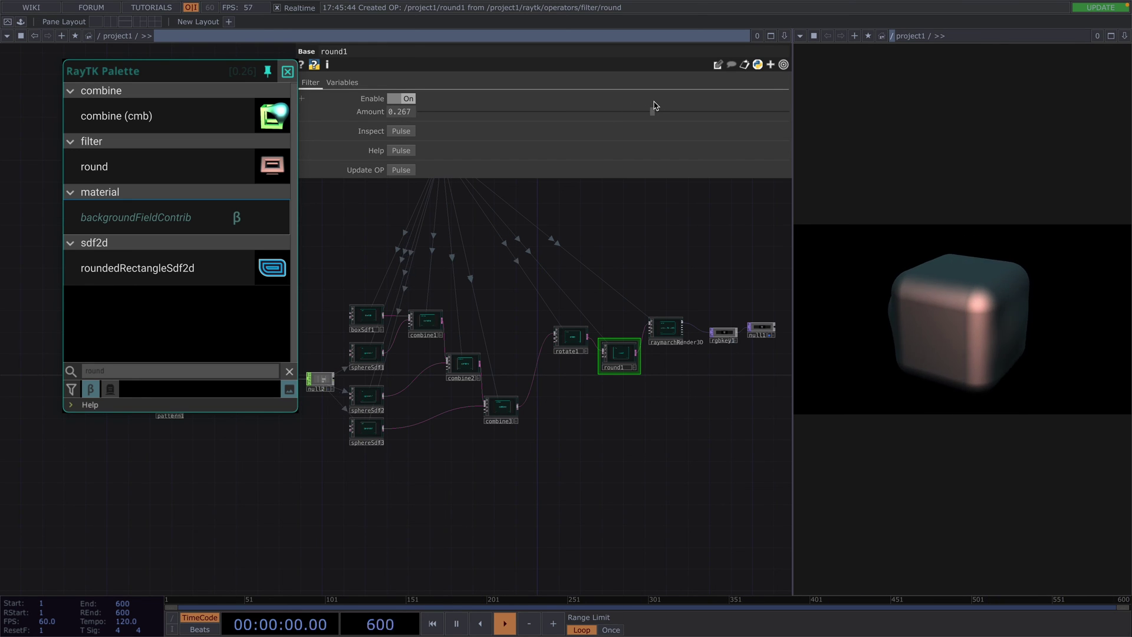
# Set the round filter Amount to about 0.267 and the box uniform scale to about 0.546
pyautogui.click(503, 623)
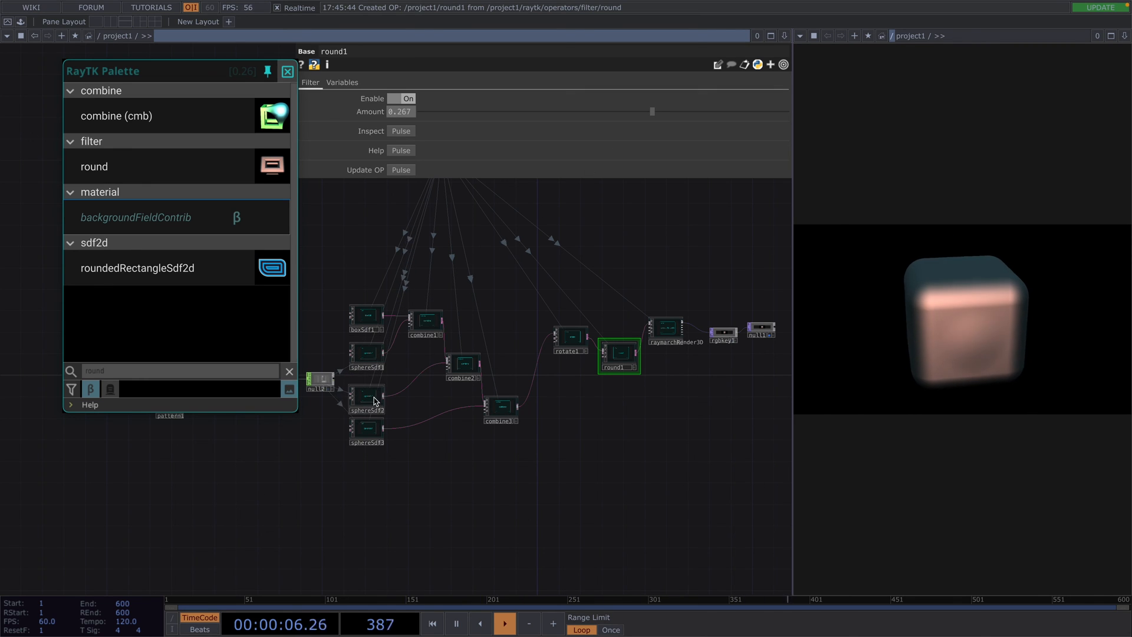
pyautogui.click(365, 317)
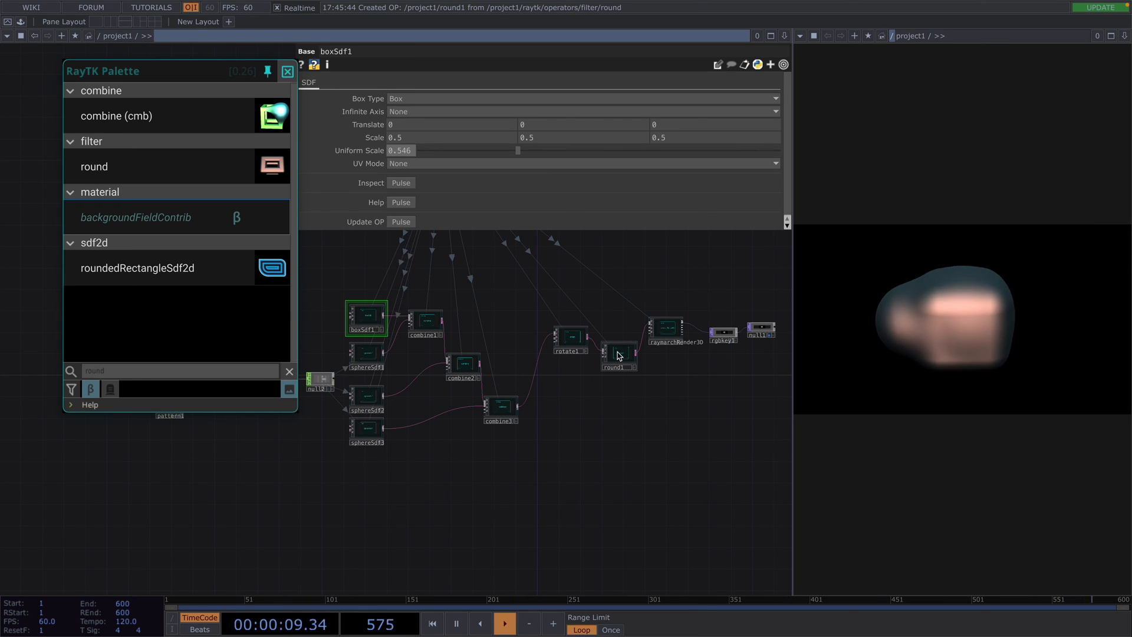
pyautogui.click(618, 355)
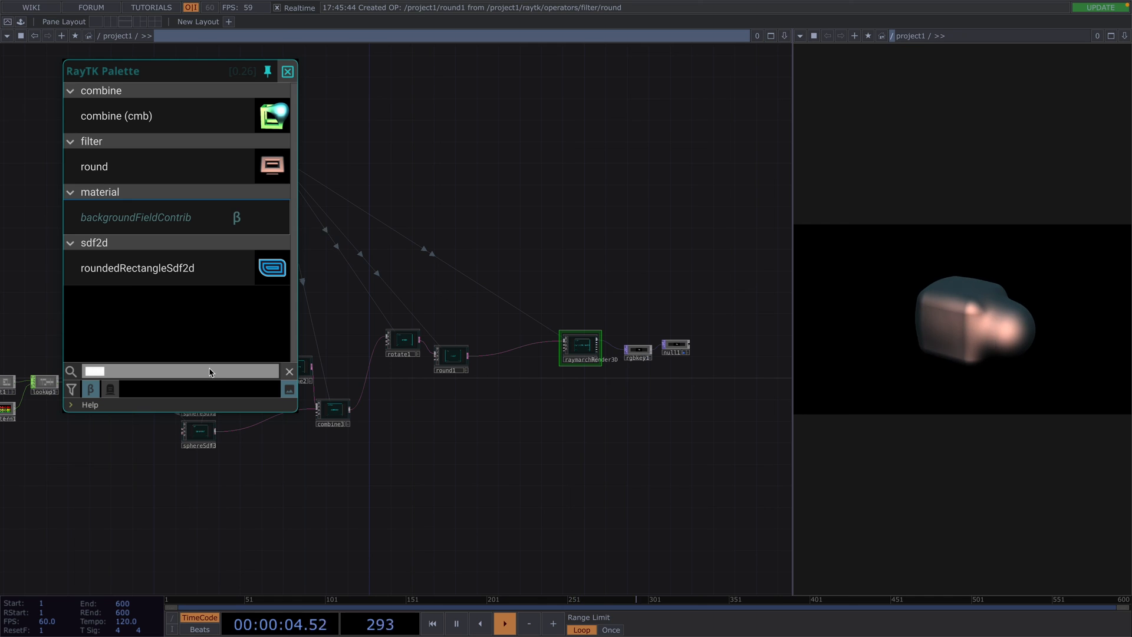
# Find basicMat in the palette and insert it after round1 in the chain
pyautogui.write('mat')
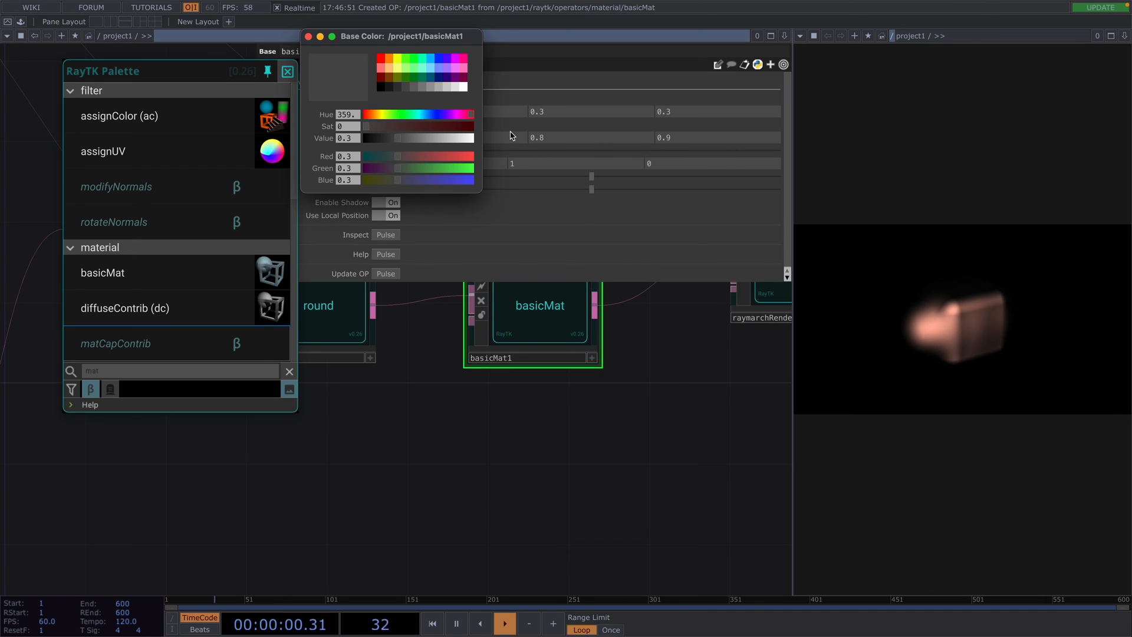
pyautogui.click(308, 36)
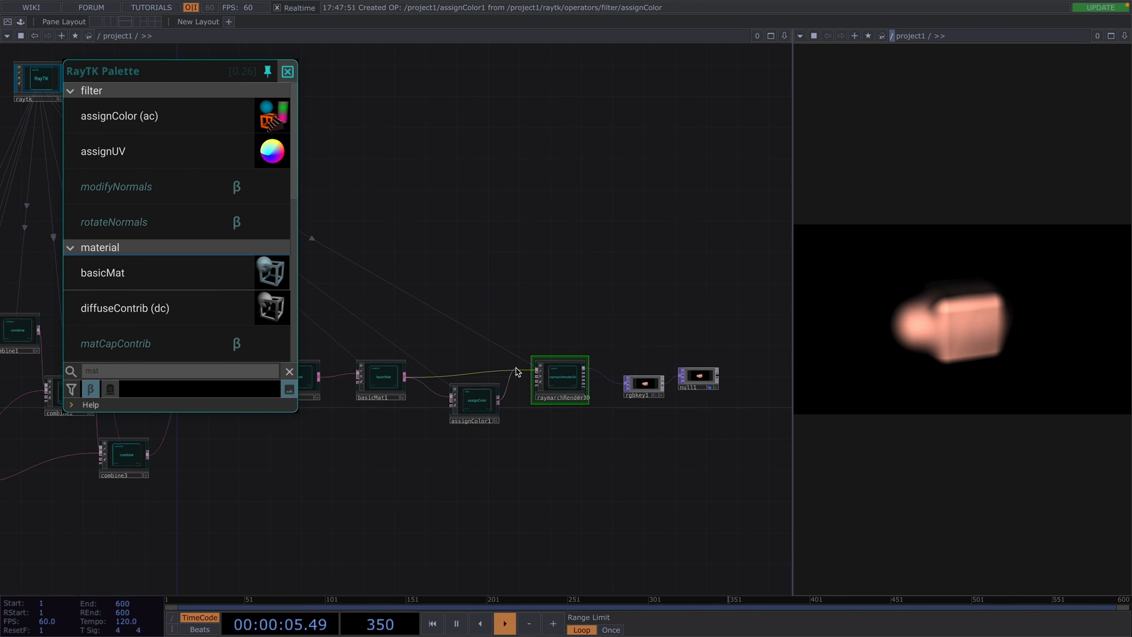
# Set the assignColor filter's Color to a pink-red of about 1, 0.41, 0.42
pyautogui.doubleClick(474, 400)
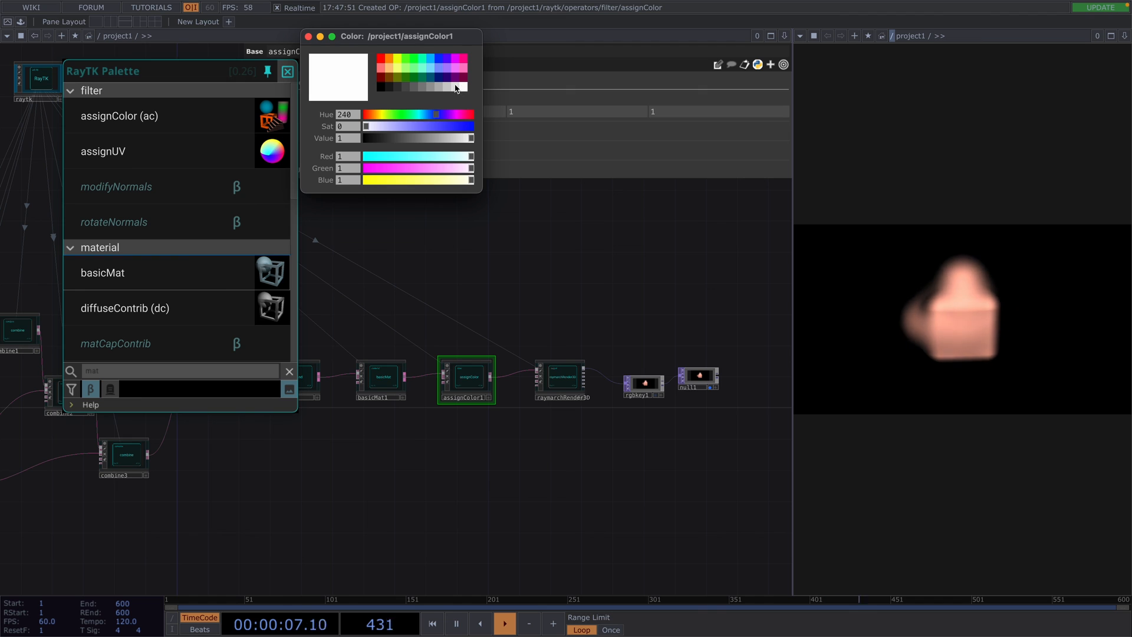
pyautogui.moveTo(365, 126); pyautogui.dragTo(462, 126)
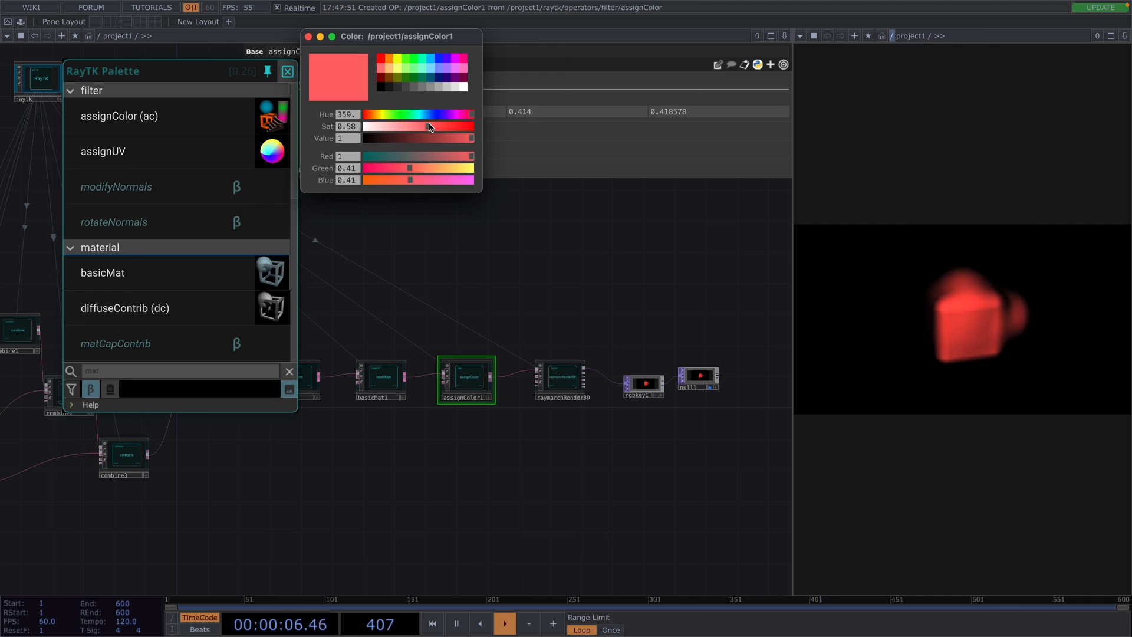
pyautogui.click(380, 379)
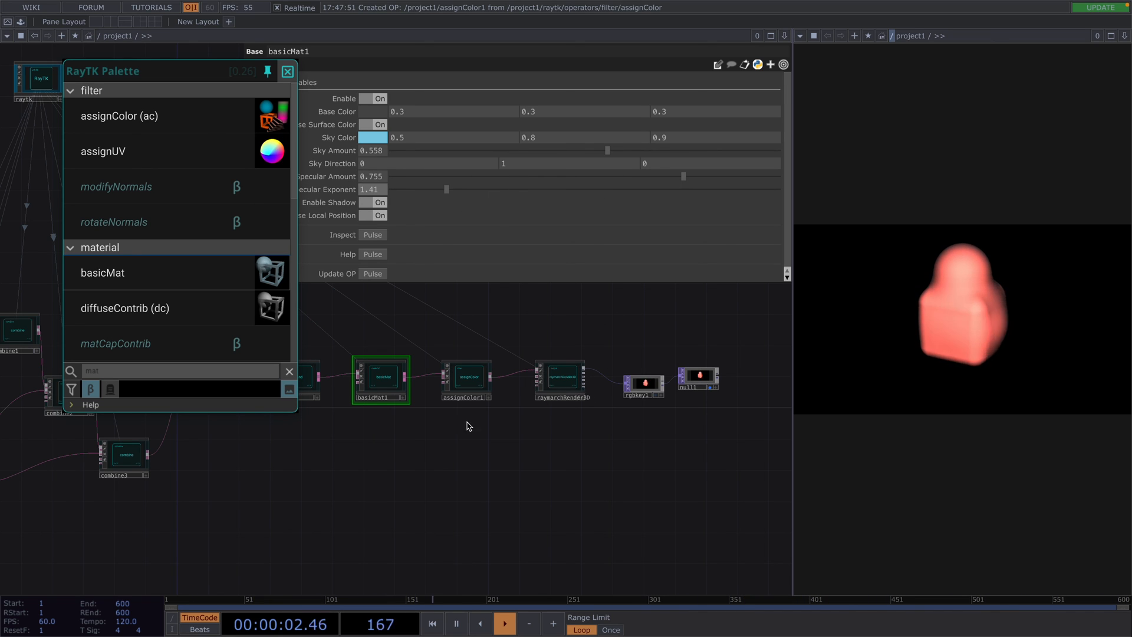
# Select basicMat1 to show its Material lighting parameters
pyautogui.click(288, 70)
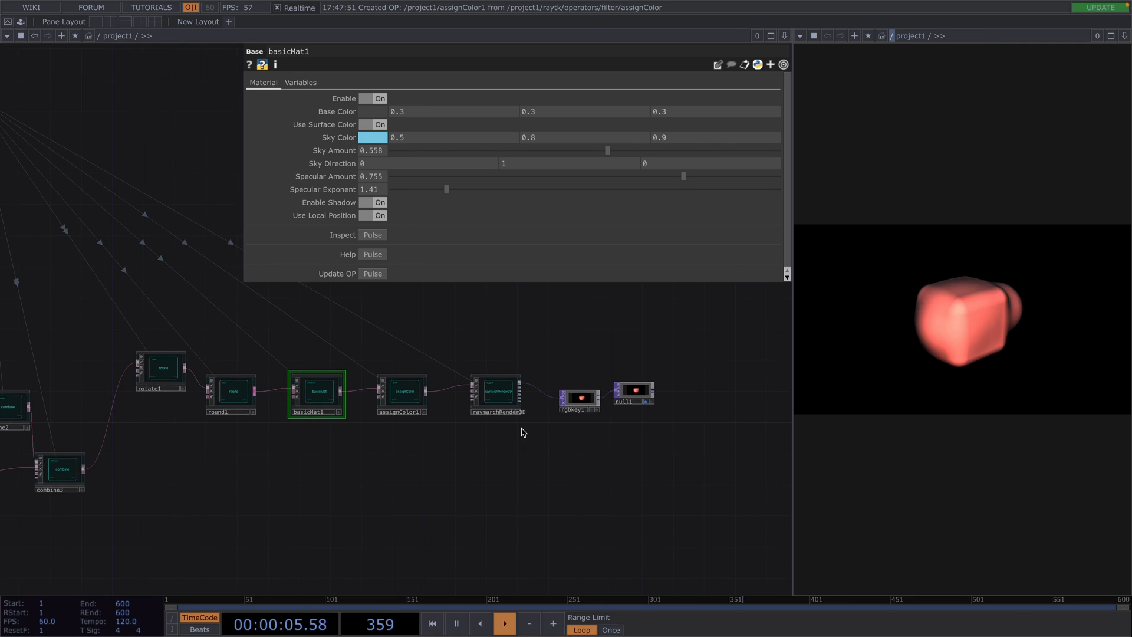